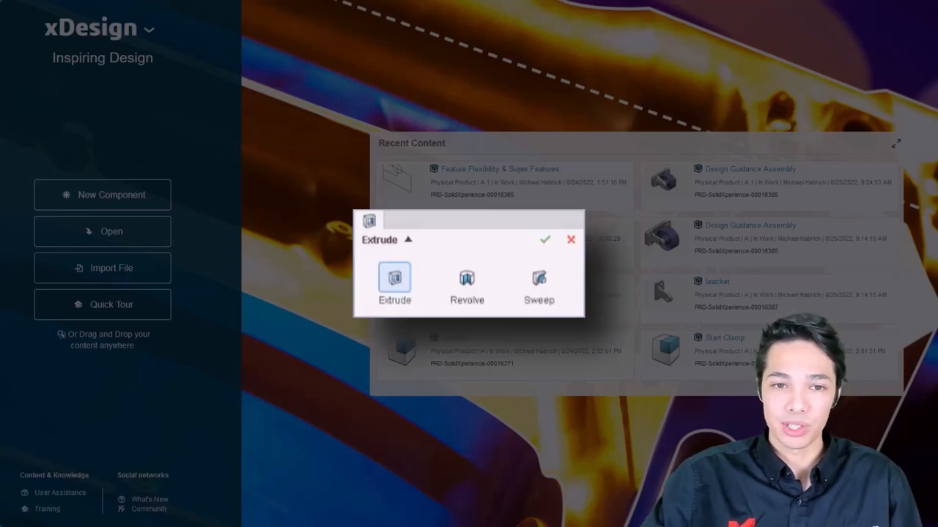
Open the Feature Flexibility & Super Features component and start a new Revolve from the solid feature commands.
{"action": "left_click", "coordinate": [540, 284]}
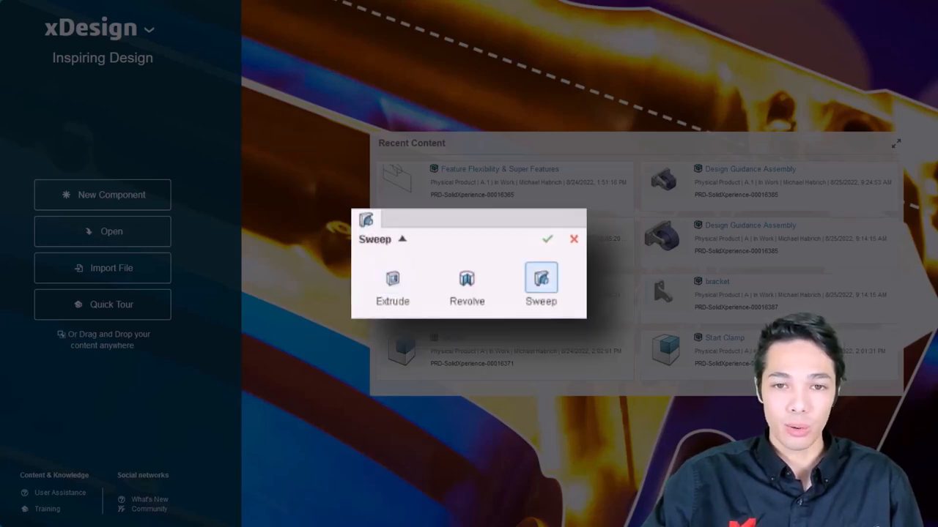
{"action": "left_click", "coordinate": [393, 286]}
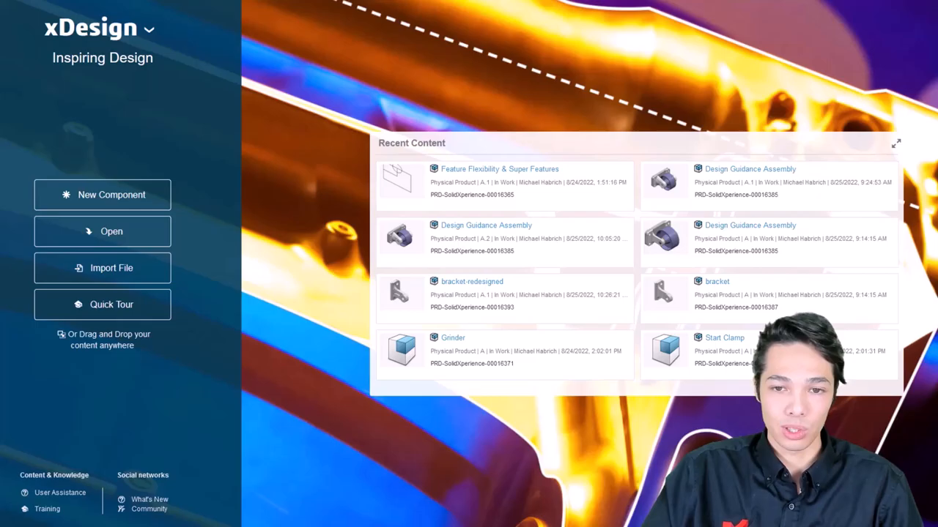
{"action": "left_click", "coordinate": [498, 169]}
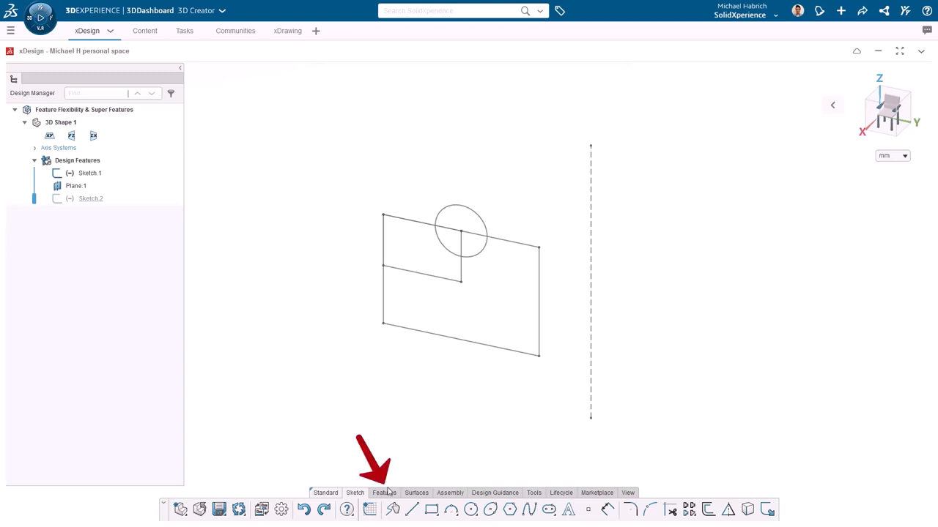
{"action": "left_click", "coordinate": [384, 492]}
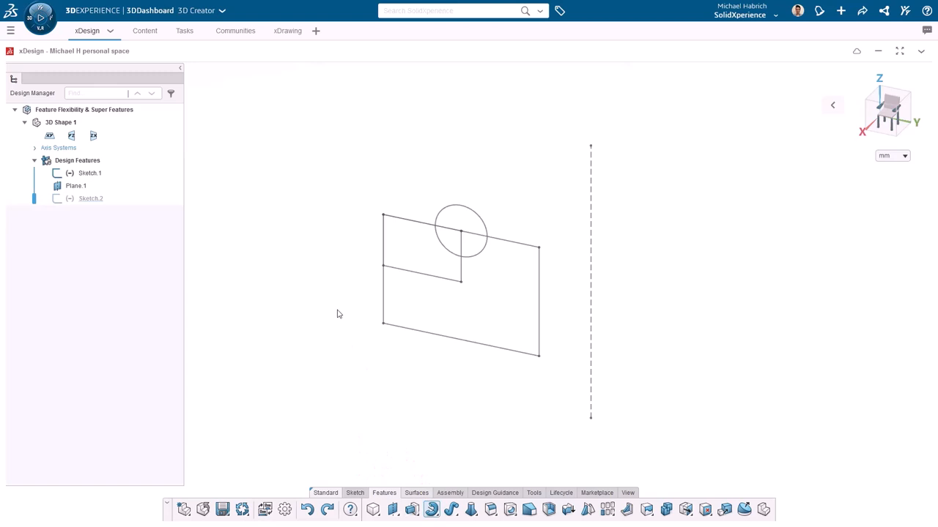
{"action": "left_click", "coordinate": [431, 510]}
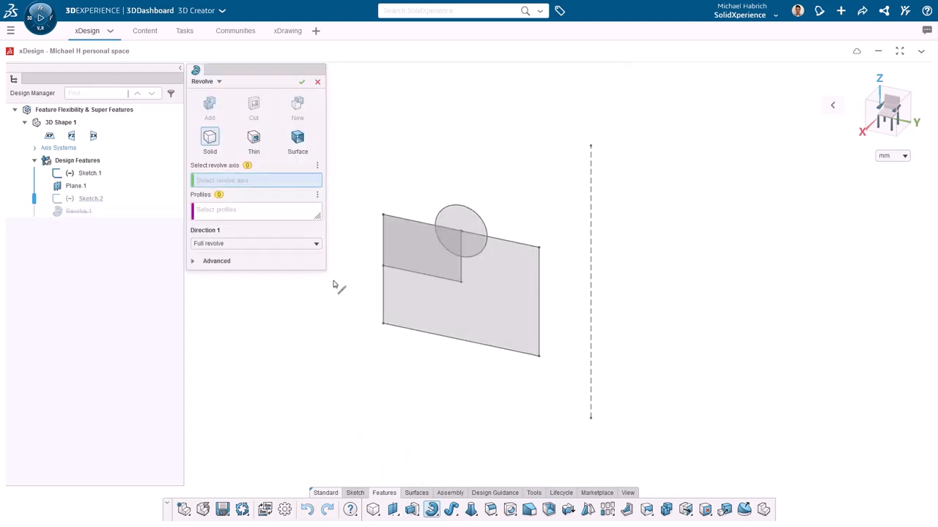
{"action": "mouse_move", "coordinate": [340, 210]}
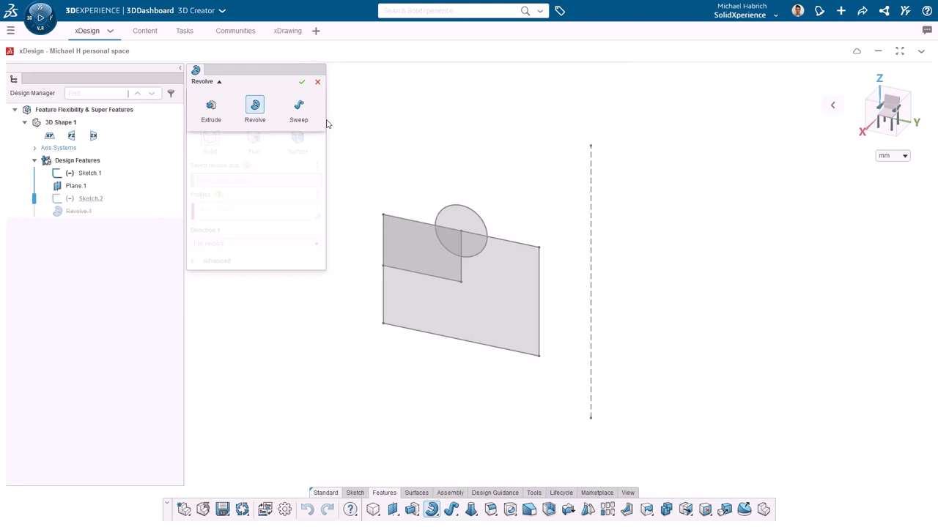
{"action": "mouse_move", "coordinate": [354, 132]}
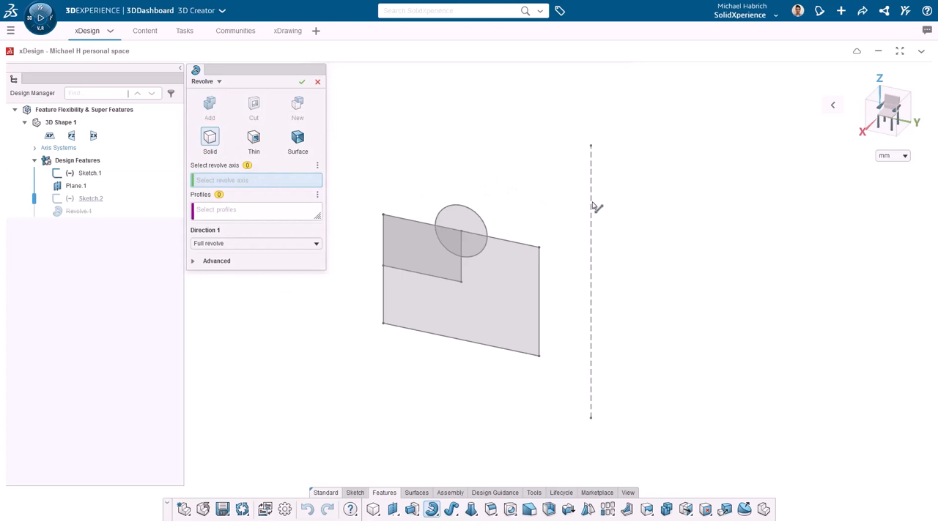
Revolve the lower rectangle region about the dashed line to create the stepped ring solid Revolve.1.
{"action": "left_click", "coordinate": [590, 205]}
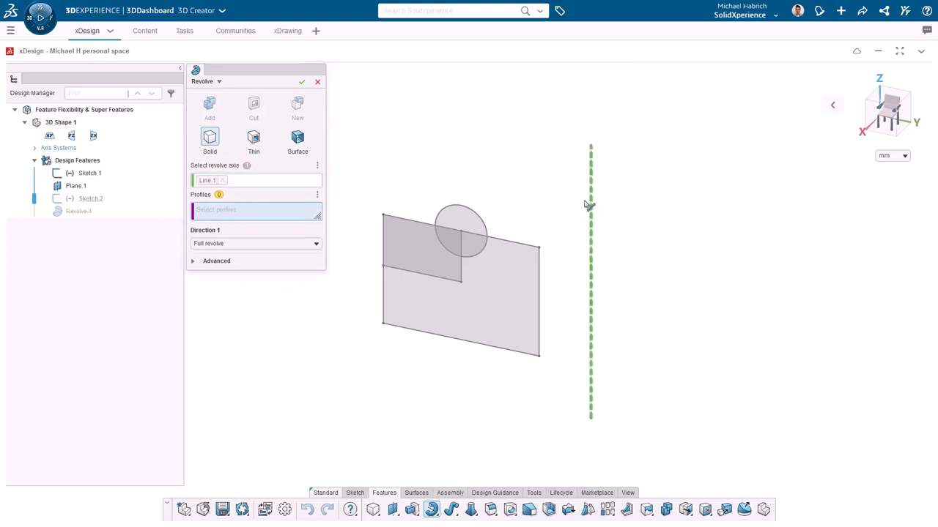
{"action": "mouse_move", "coordinate": [451, 176]}
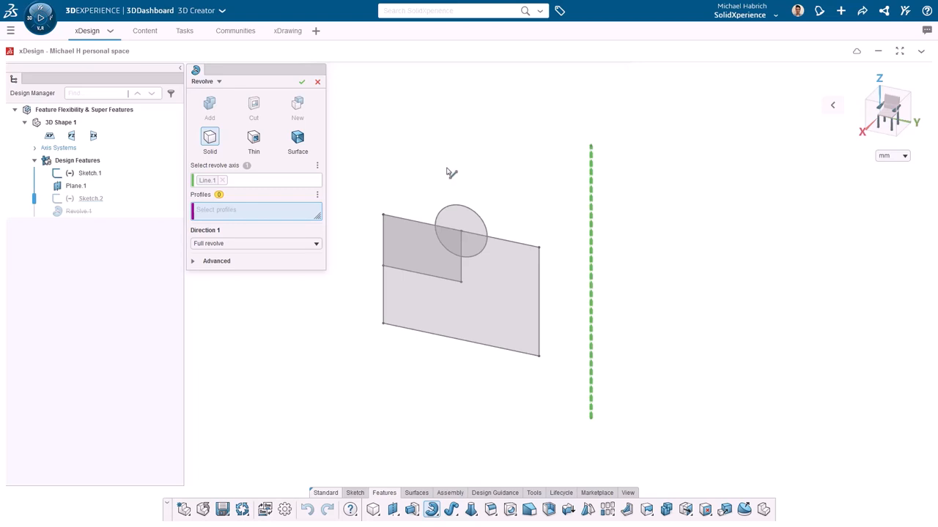
{"action": "left_click", "coordinate": [491, 308]}
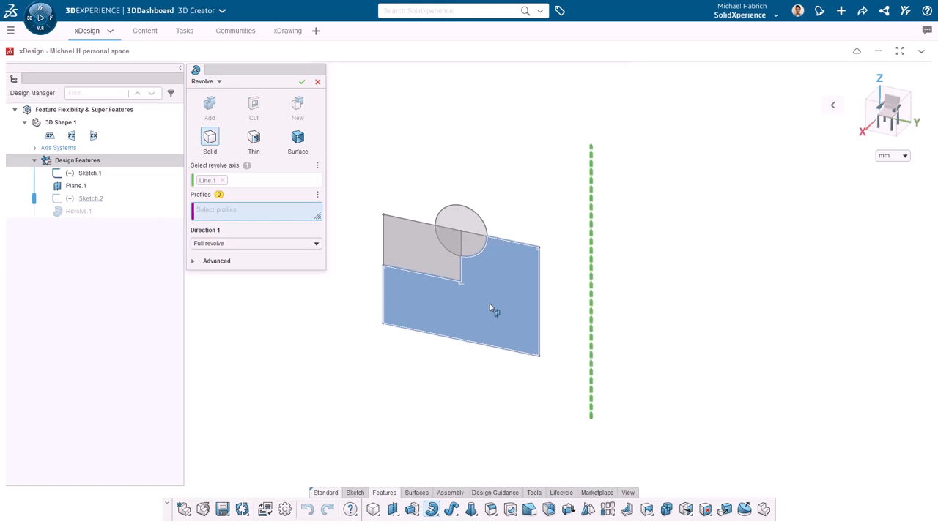
{"action": "left_click", "coordinate": [454, 301]}
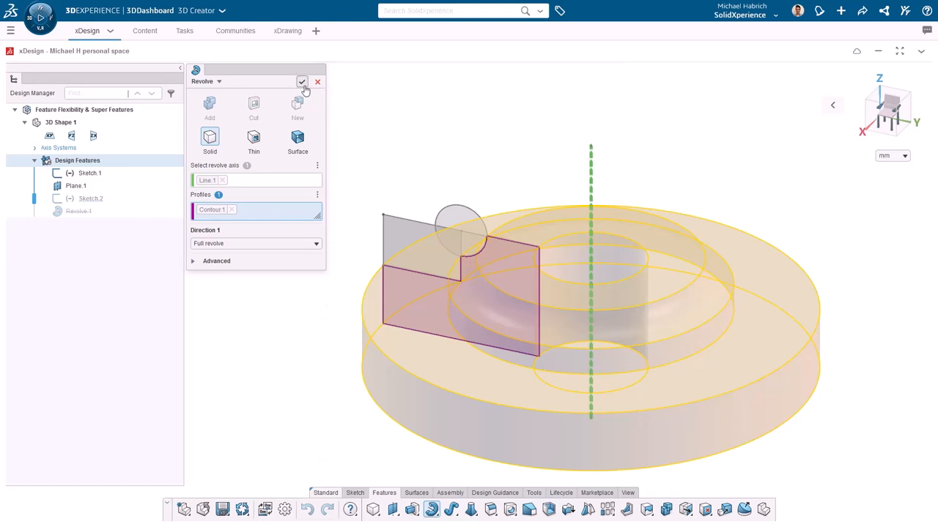
{"action": "left_click", "coordinate": [302, 82]}
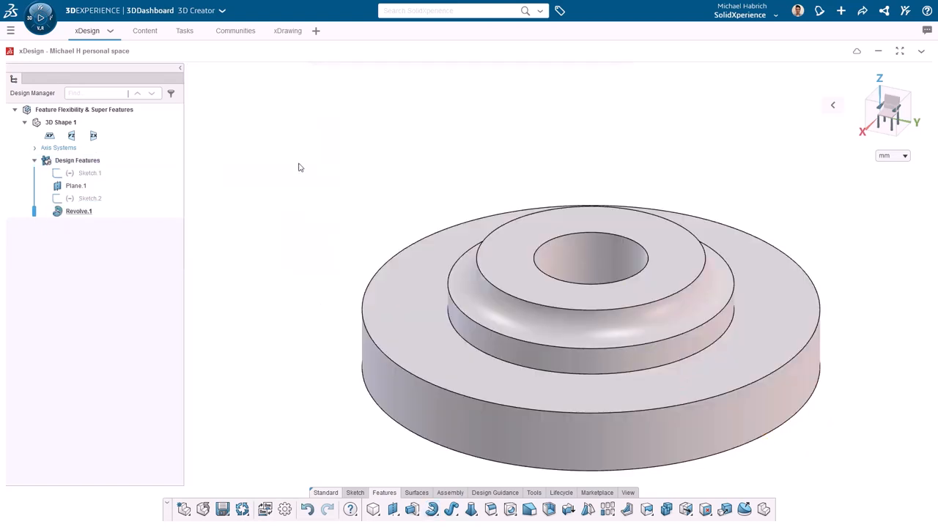
{"action": "mouse_move", "coordinate": [276, 351]}
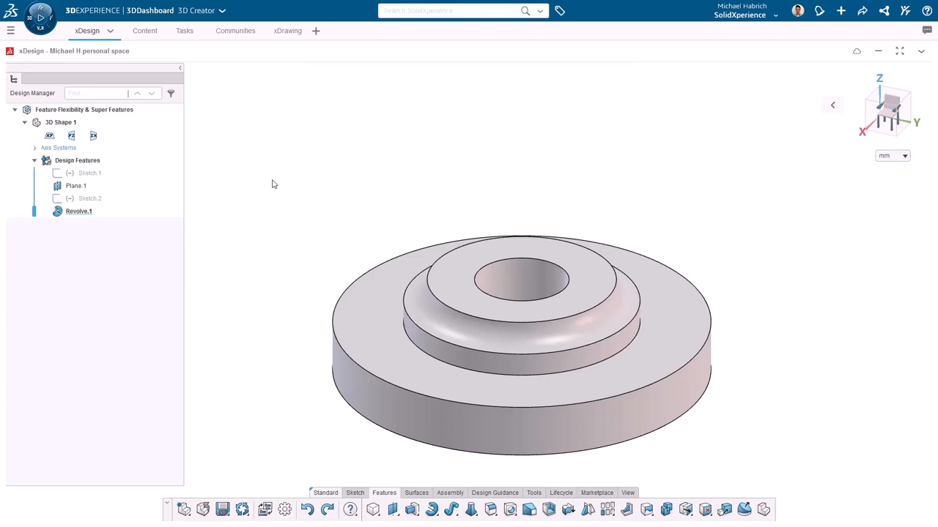
Edit Revolve.1 to add the circle regions as profiles, producing a rounded torus ring on top.
{"action": "left_click", "coordinate": [79, 211]}
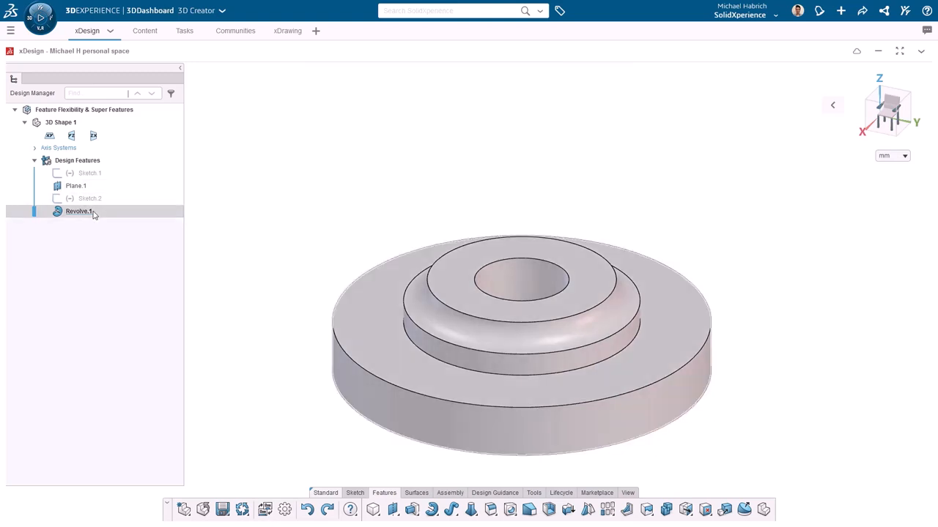
{"action": "left_click", "coordinate": [79, 211]}
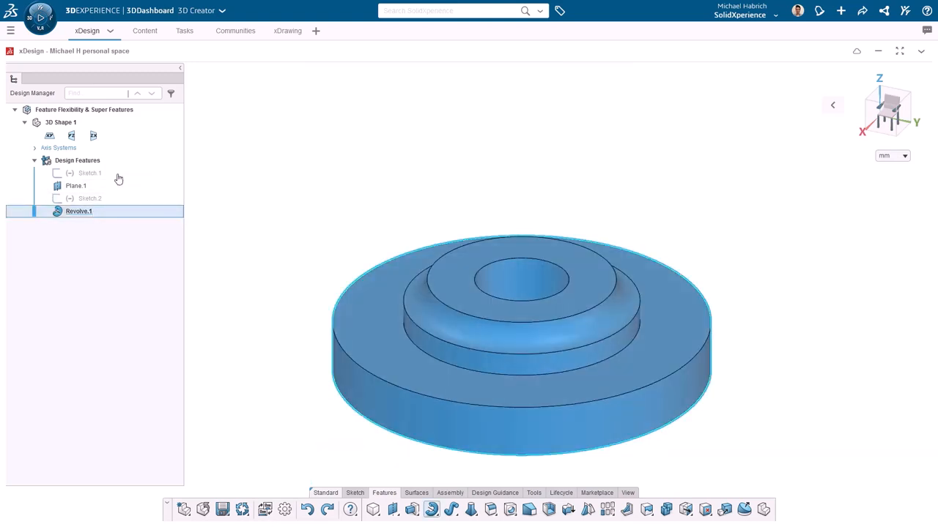
{"action": "double_click", "coordinate": [79, 211]}
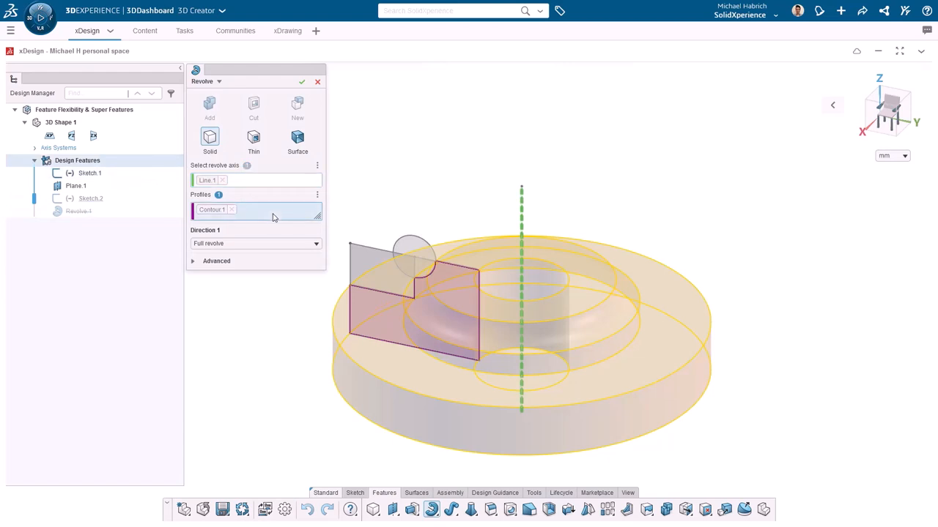
{"action": "mouse_move", "coordinate": [382, 223]}
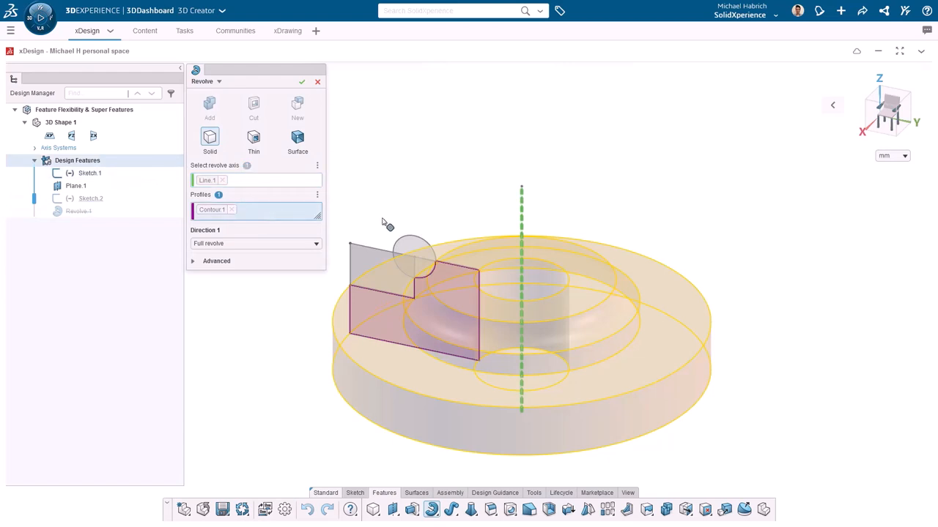
{"action": "mouse_move", "coordinate": [412, 252]}
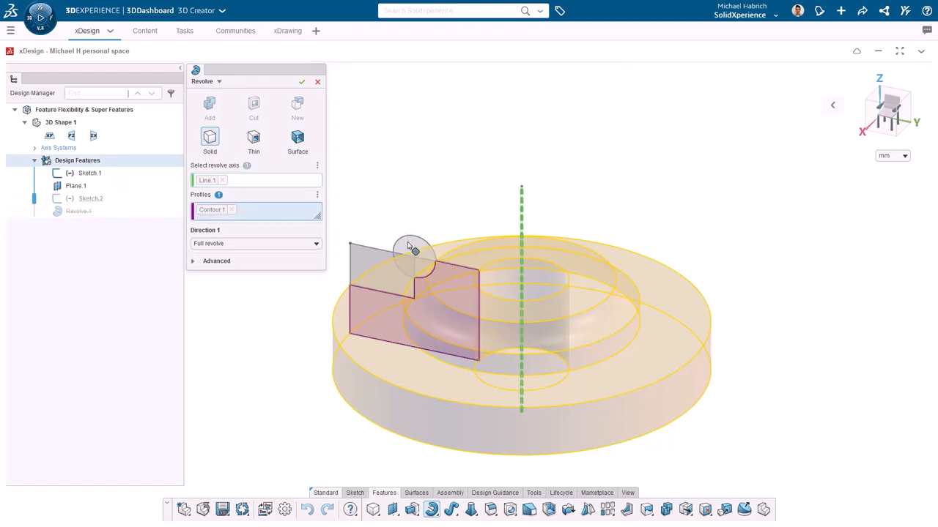
{"action": "left_click", "coordinate": [413, 256]}
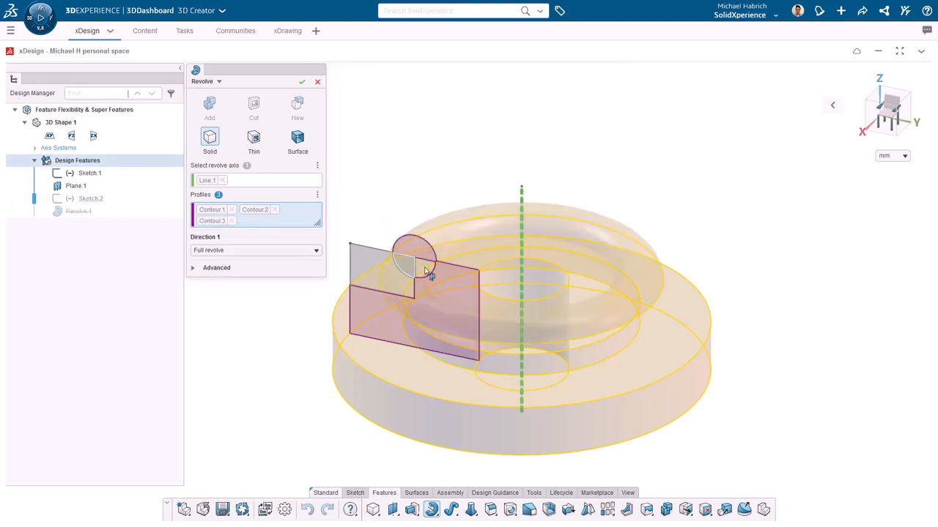
{"action": "left_click", "coordinate": [417, 271]}
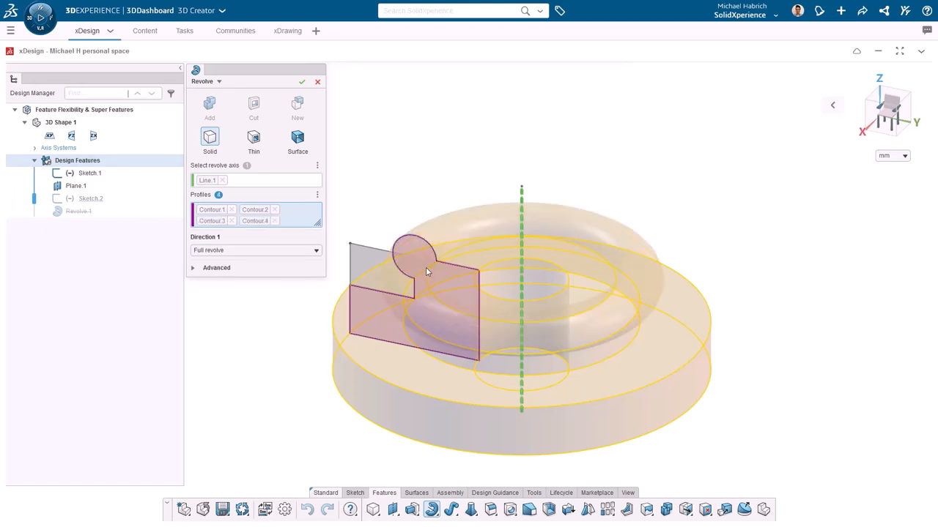
{"action": "left_click", "coordinate": [301, 82]}
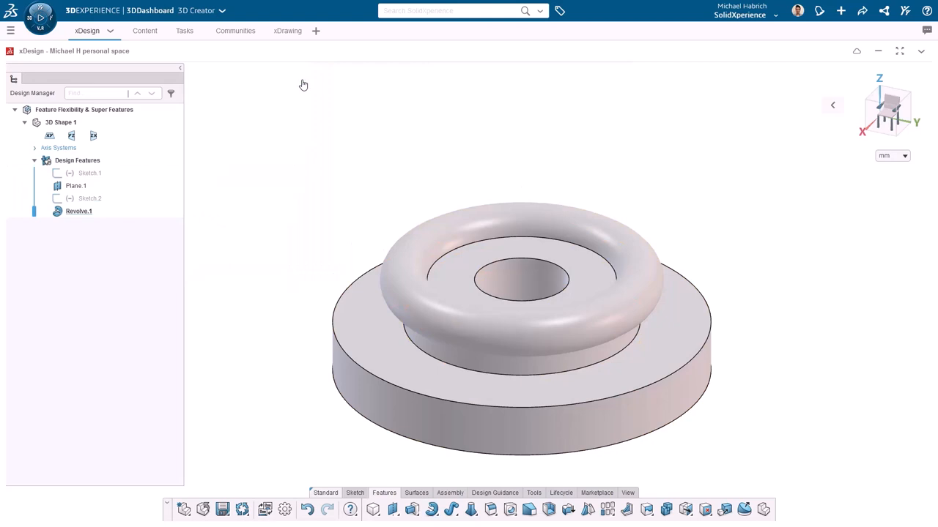
{"action": "mouse_move", "coordinate": [293, 199]}
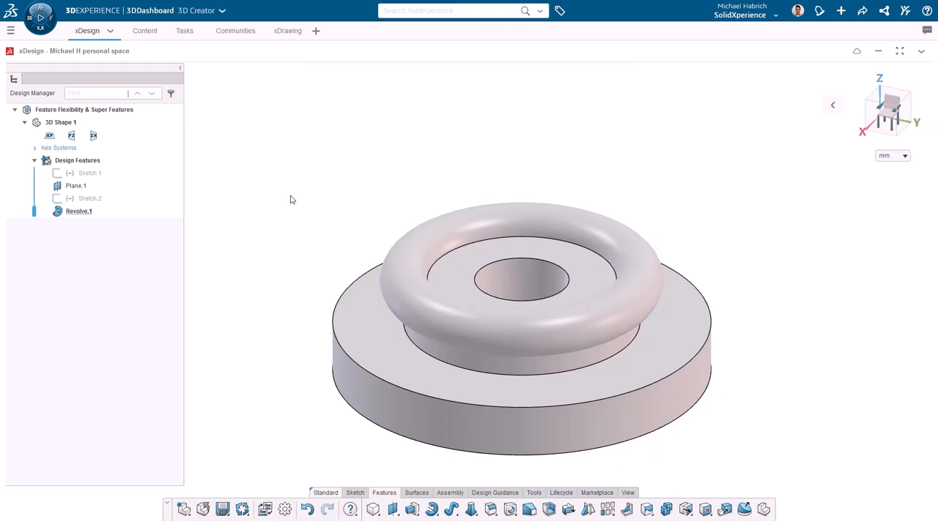
{"action": "mouse_move", "coordinate": [287, 199]}
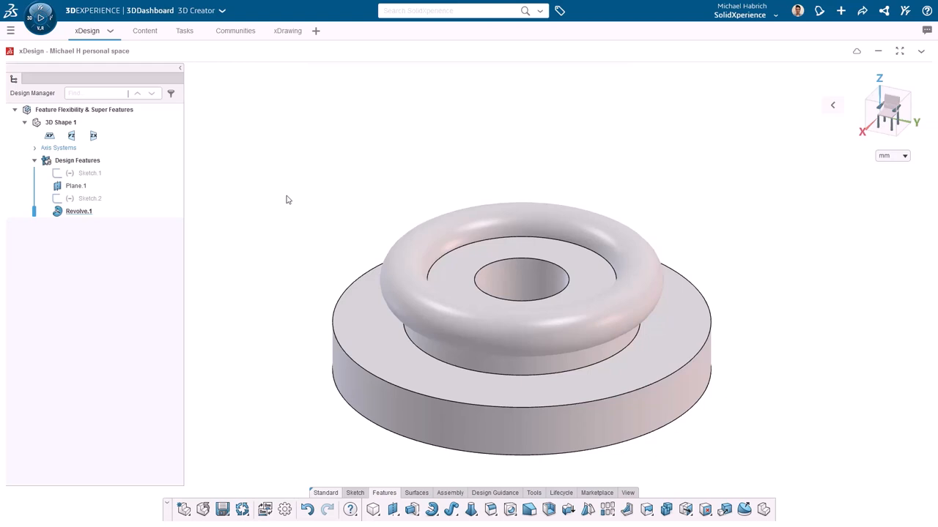
Convert Revolve.1 into a 30 mm Extrude of the same profiles, giving Extrude.1.
{"action": "left_click", "coordinate": [79, 211]}
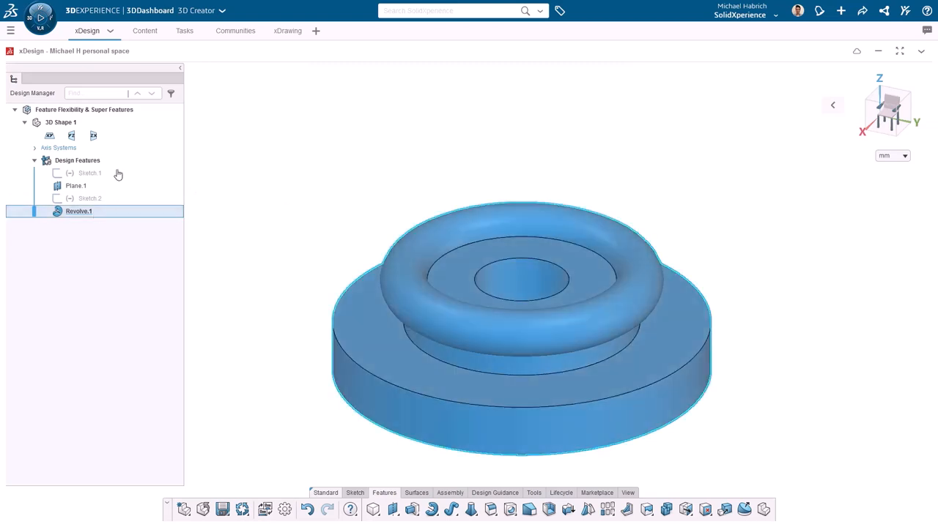
{"action": "double_click", "coordinate": [79, 210]}
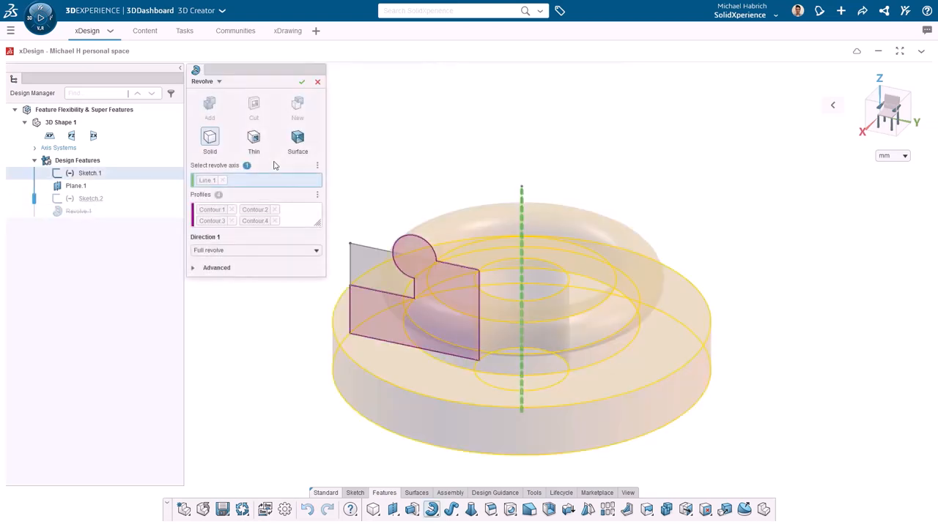
{"action": "left_click", "coordinate": [217, 82]}
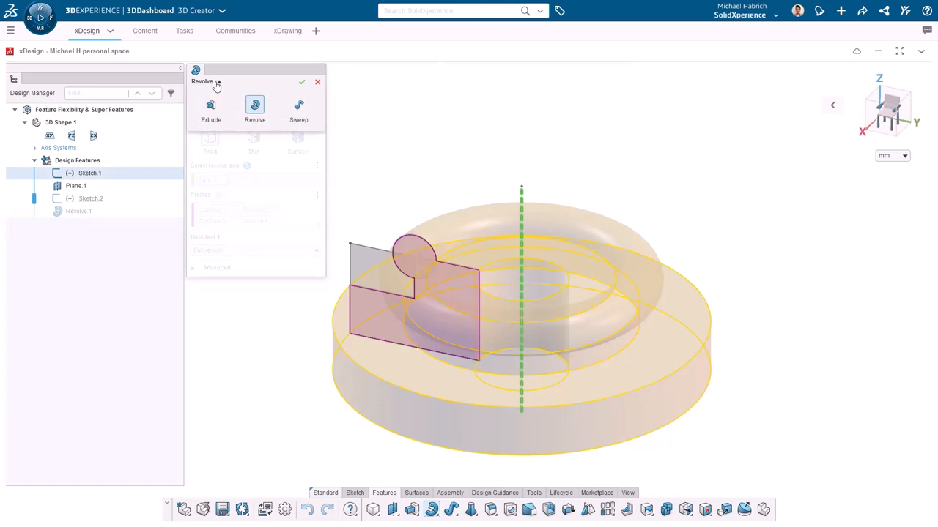
{"action": "mouse_move", "coordinate": [211, 105]}
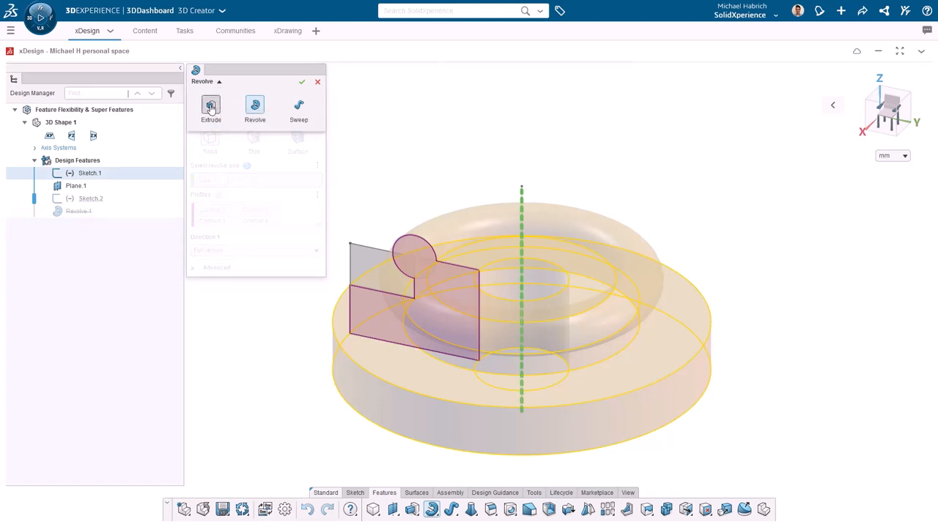
{"action": "left_click", "coordinate": [211, 109]}
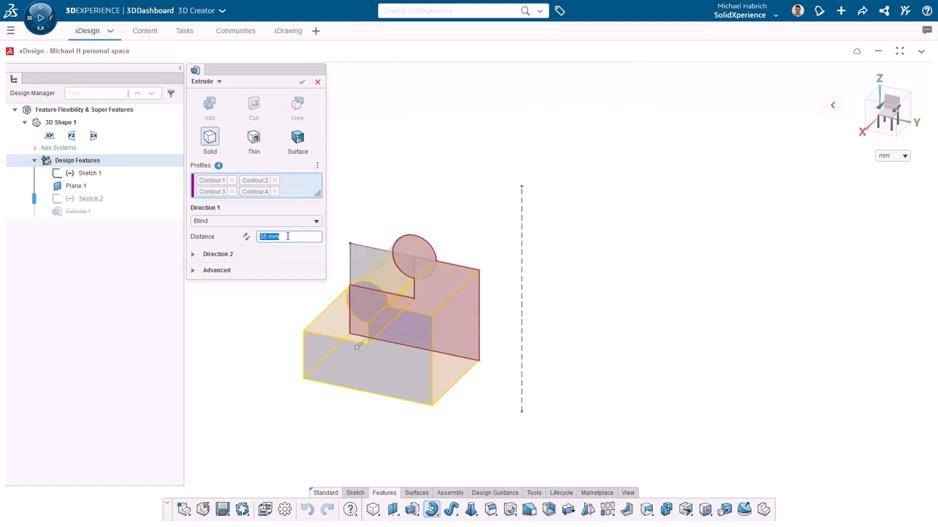
{"action": "type", "text": "30"}
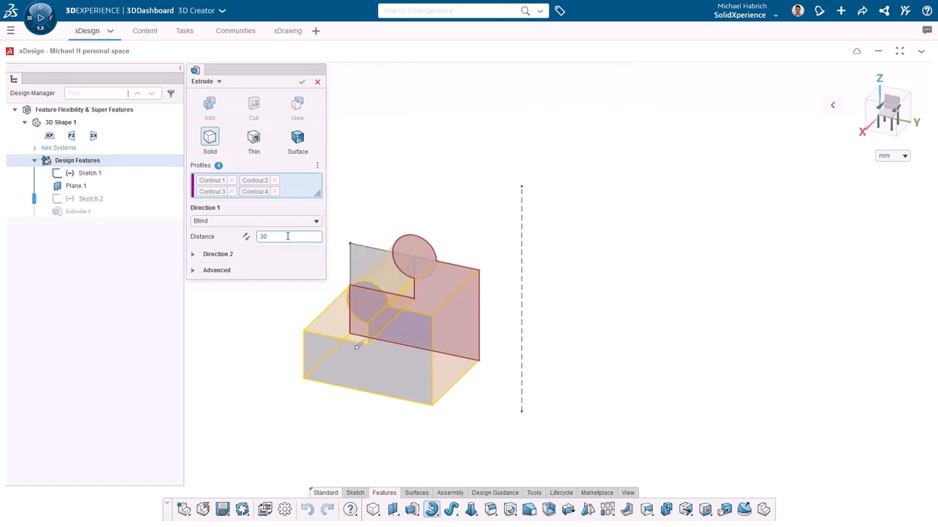
{"action": "left_click", "coordinate": [302, 82]}
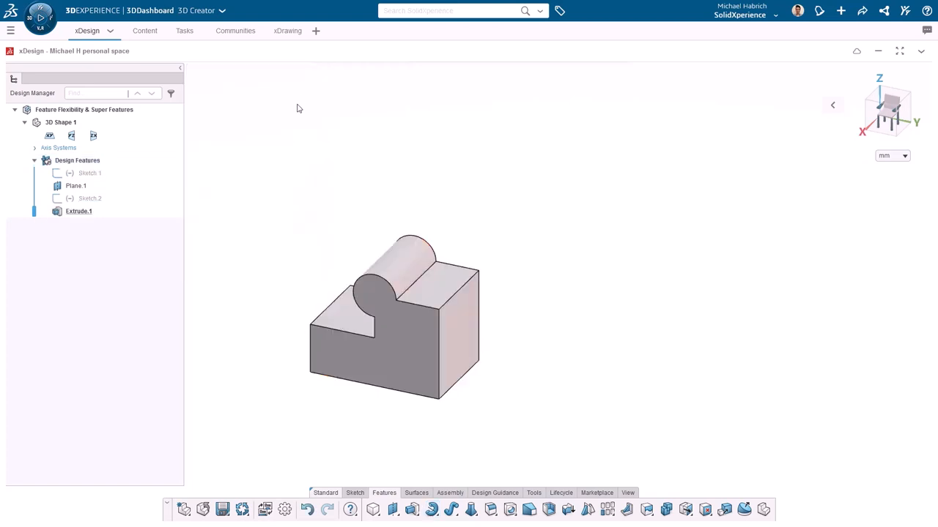
{"action": "mouse_move", "coordinate": [305, 167]}
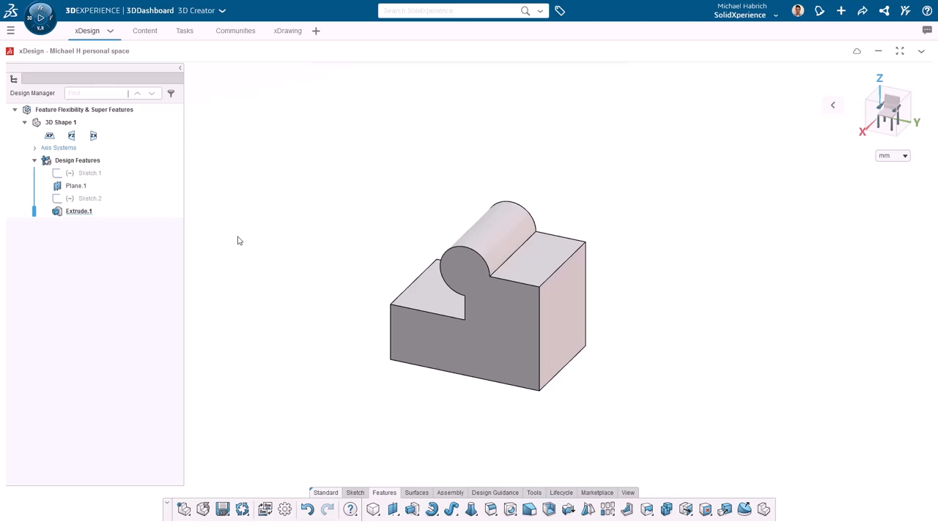
{"action": "mouse_move", "coordinate": [85, 212]}
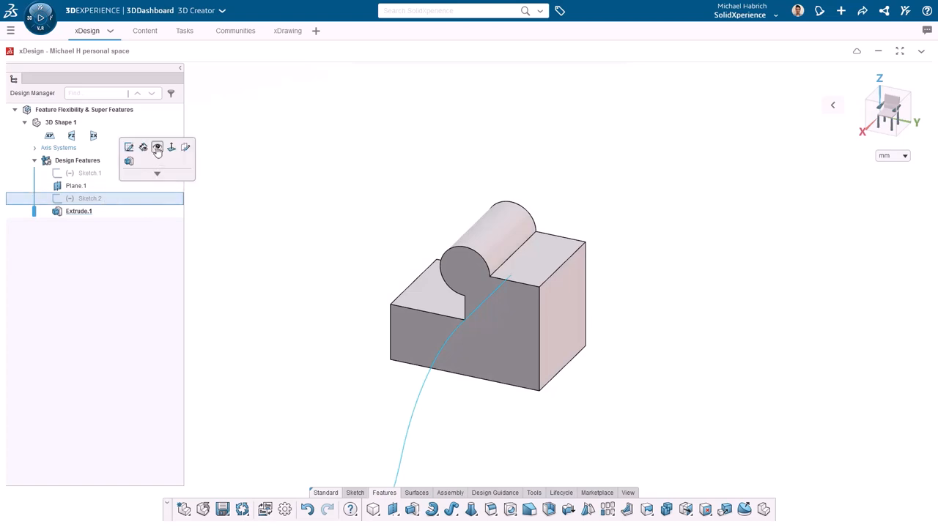
Show Sketch.2 and convert the extrusion into a sweep along its curved path, giving Sweep.1.
{"action": "left_click", "coordinate": [269, 230]}
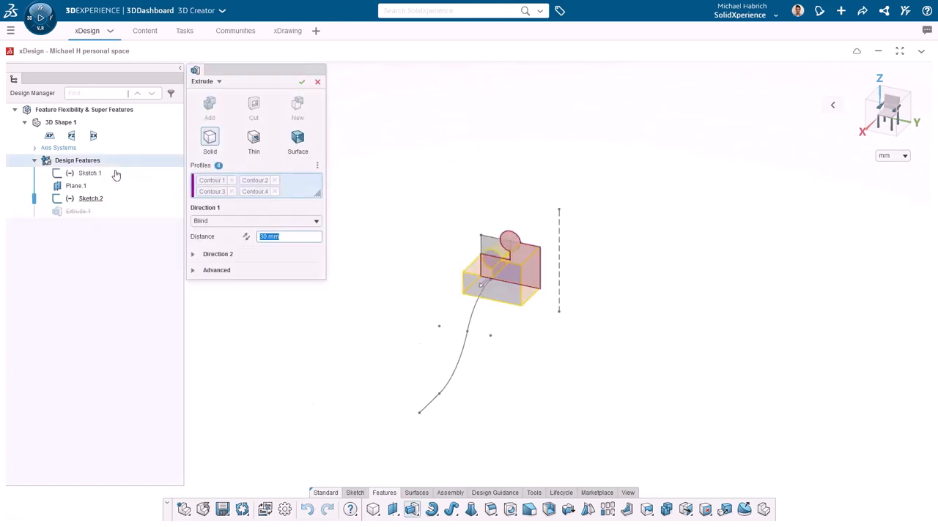
{"action": "left_click", "coordinate": [219, 82]}
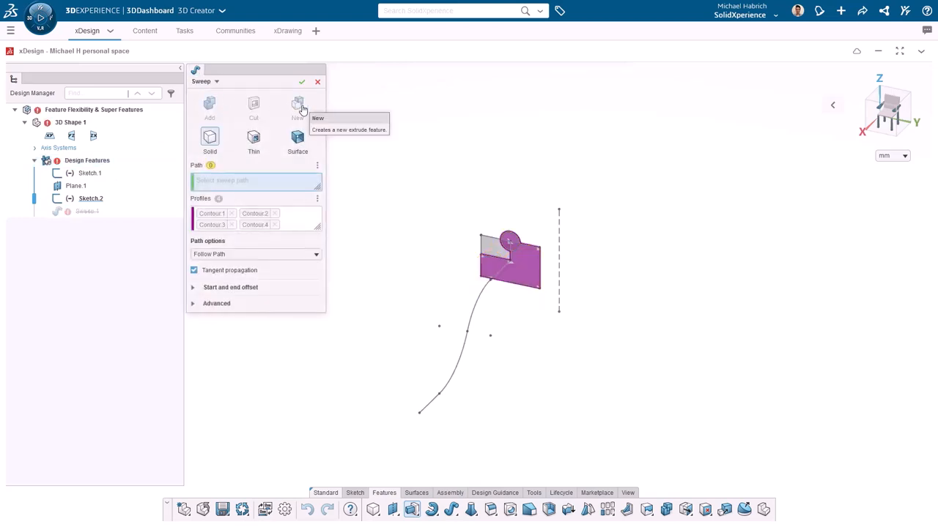
{"action": "mouse_move", "coordinate": [262, 182]}
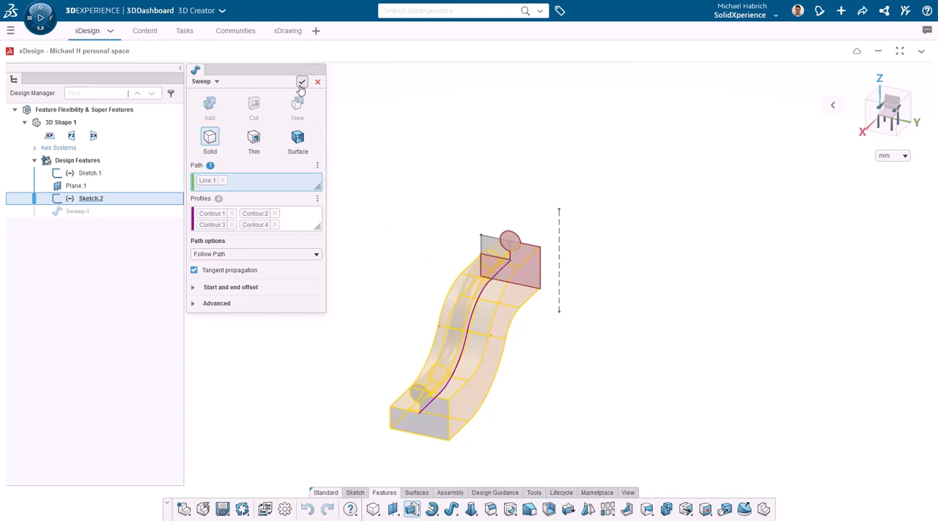
{"action": "left_click", "coordinate": [302, 82]}
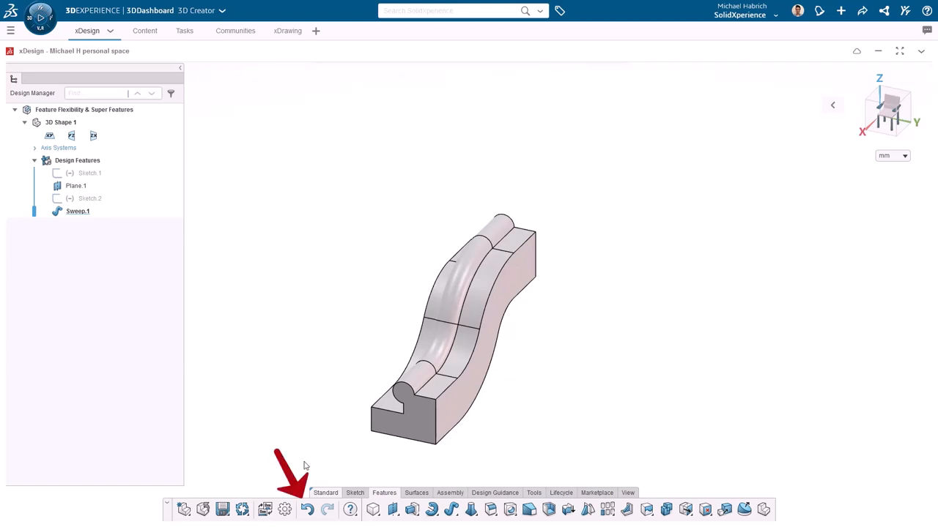
Undo the sweep to restore the Extrude.1 block and hide the Sketch.2 path.
{"action": "left_click", "coordinate": [308, 510]}
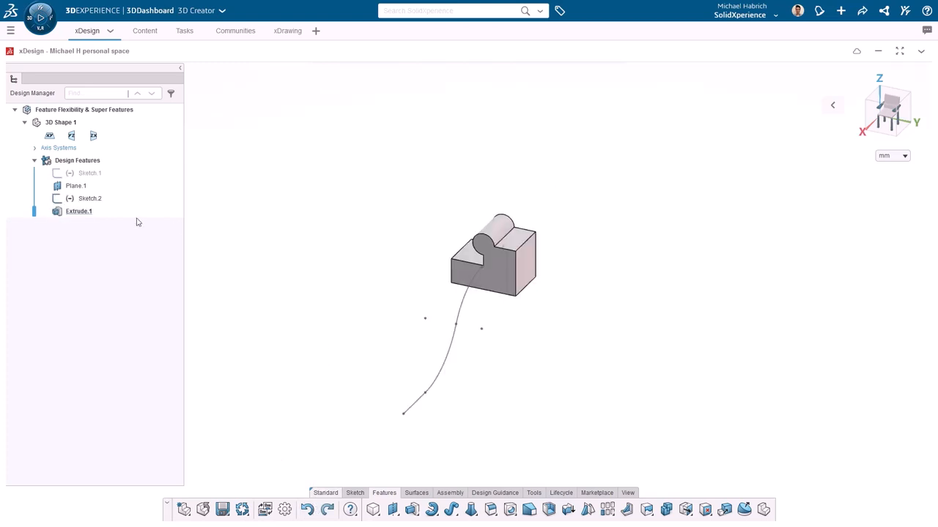
{"action": "left_click", "coordinate": [90, 172]}
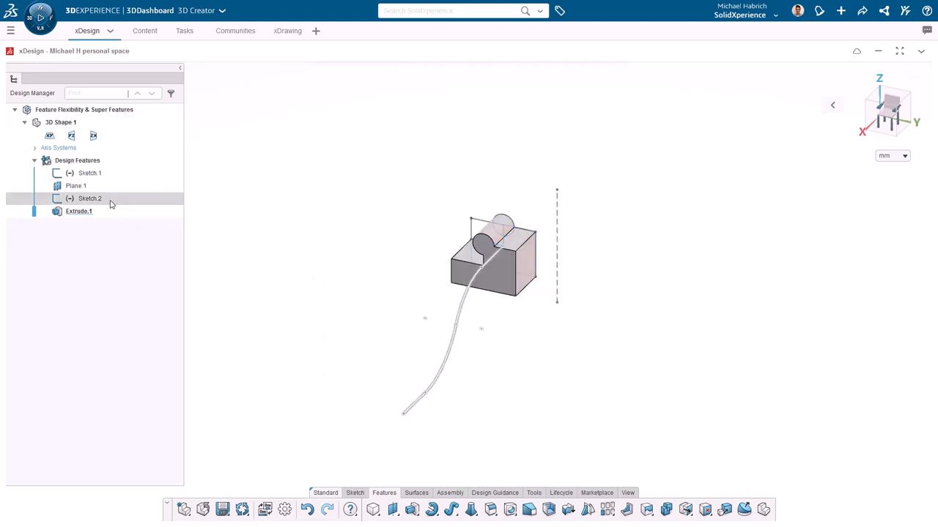
{"action": "left_click", "coordinate": [89, 199]}
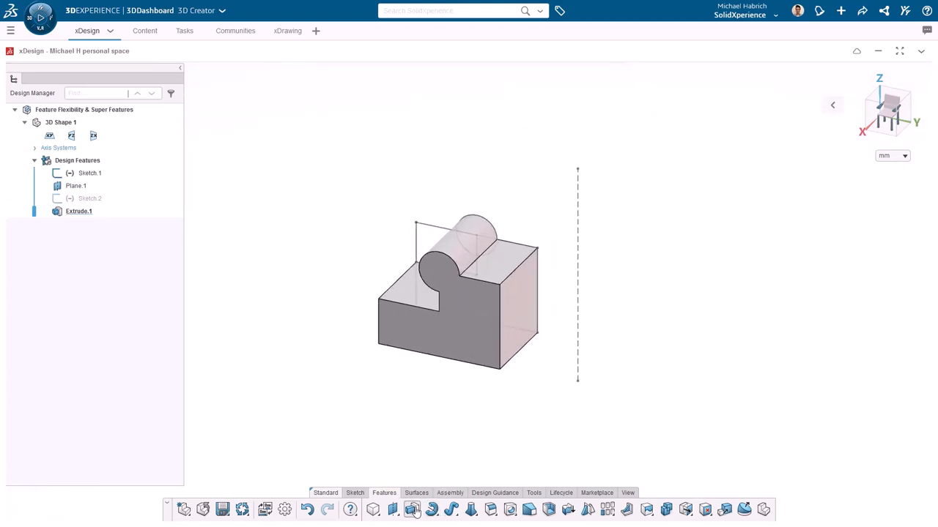
{"action": "left_click", "coordinate": [410, 510]}
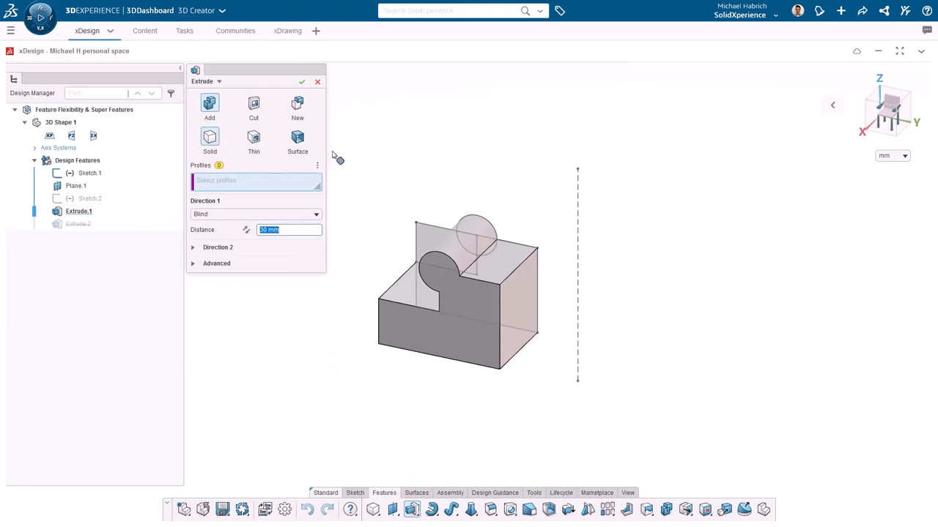
{"action": "mouse_move", "coordinate": [253, 105]}
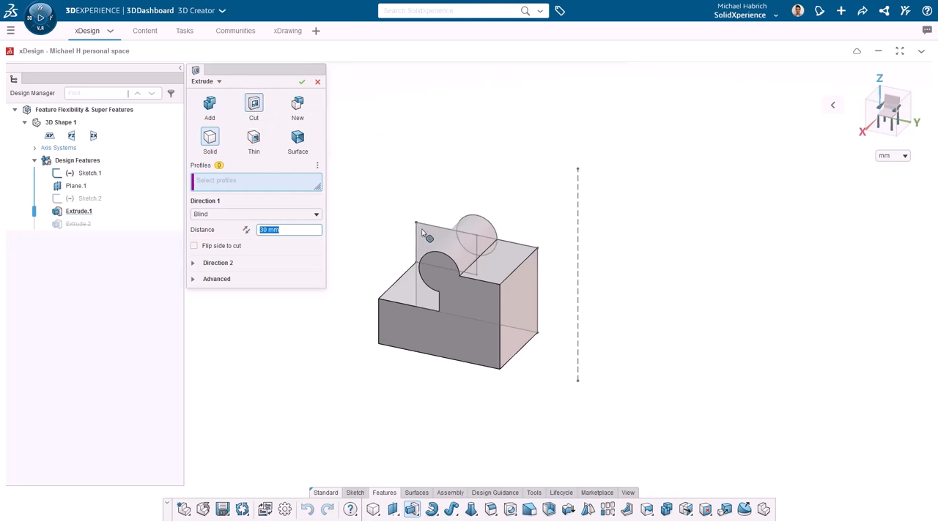
Cut-extrude Contour.1 and Contour.2 into the block 15 mm, creating Extrude Cut.2.
{"action": "left_click", "coordinate": [469, 242]}
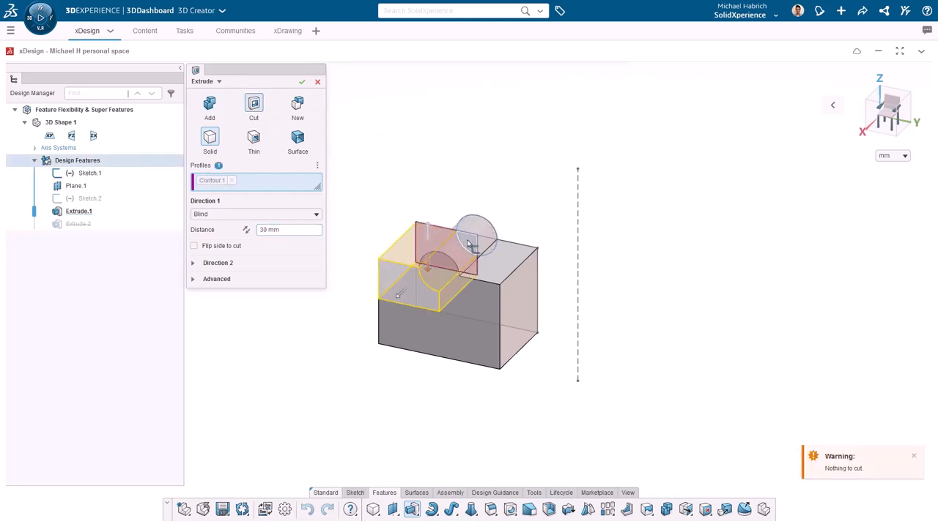
{"action": "left_click", "coordinate": [475, 235]}
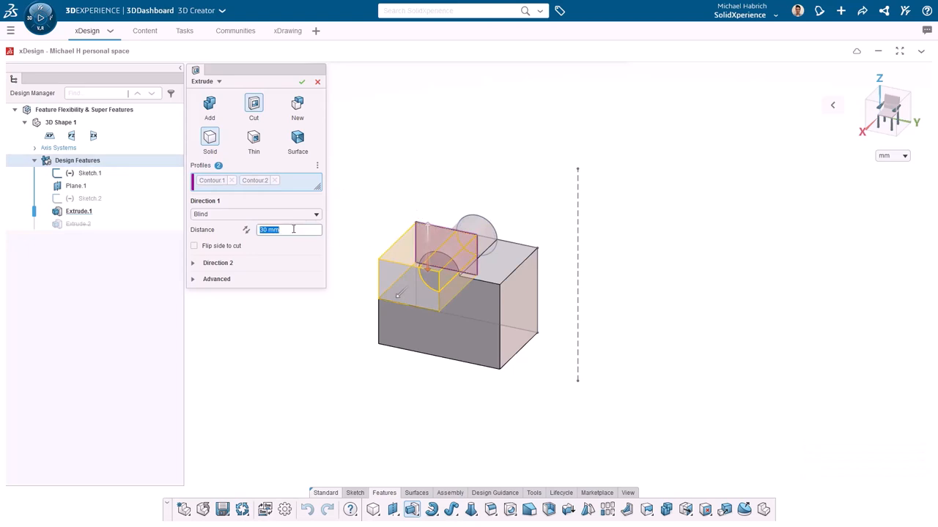
{"action": "type", "text": "15"}
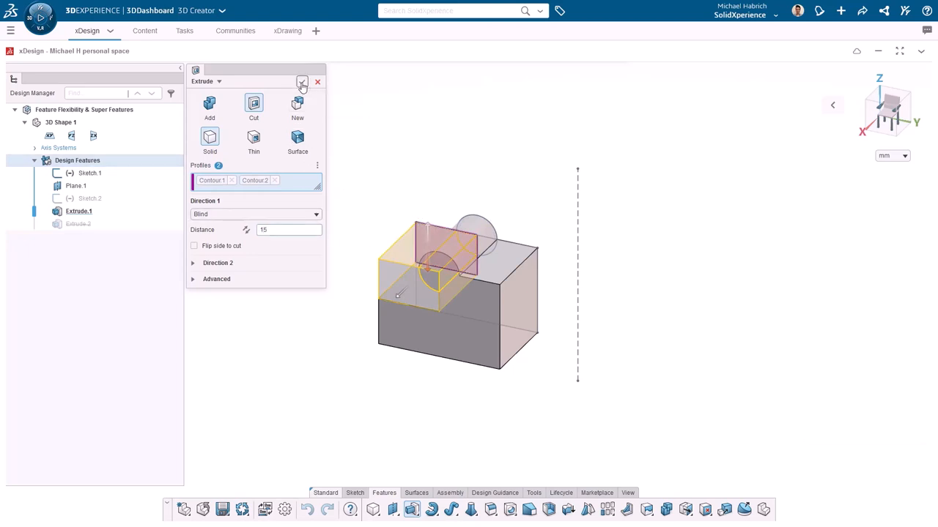
{"action": "left_click", "coordinate": [302, 82]}
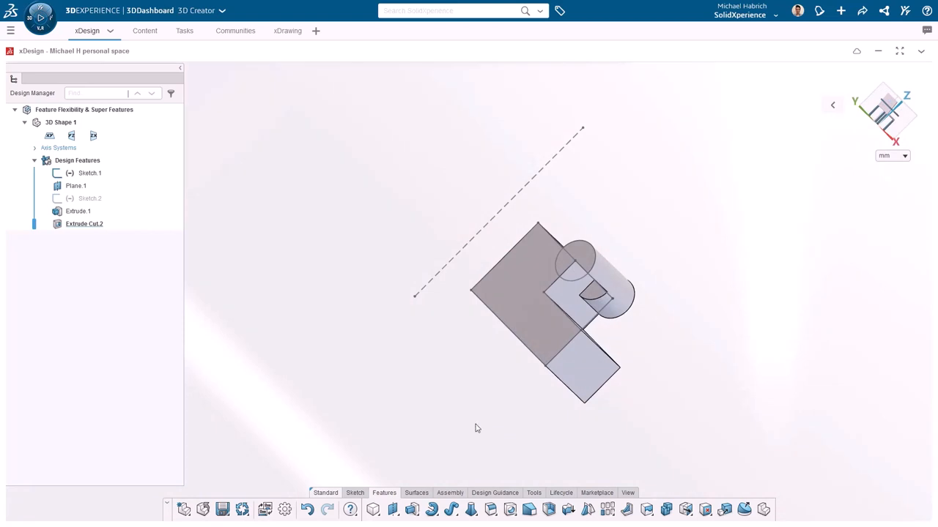
{"action": "mouse_move", "coordinate": [474, 425]}
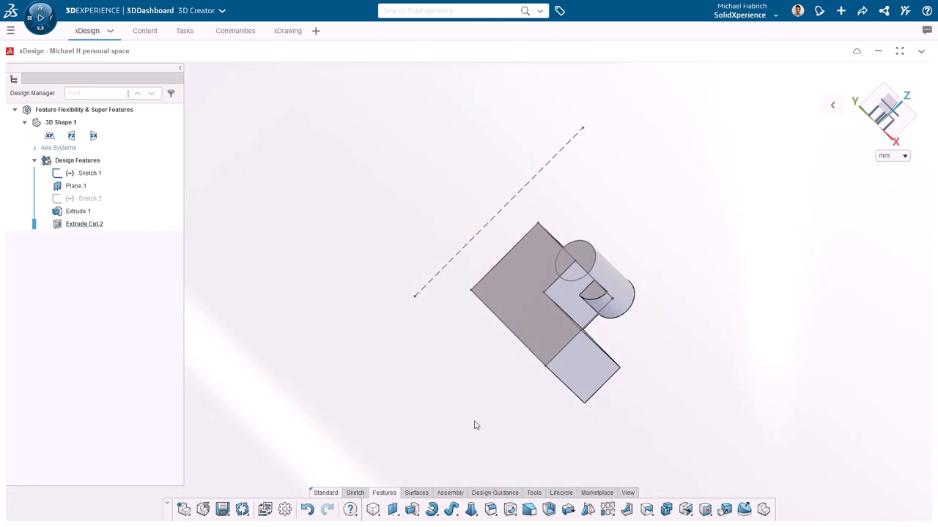